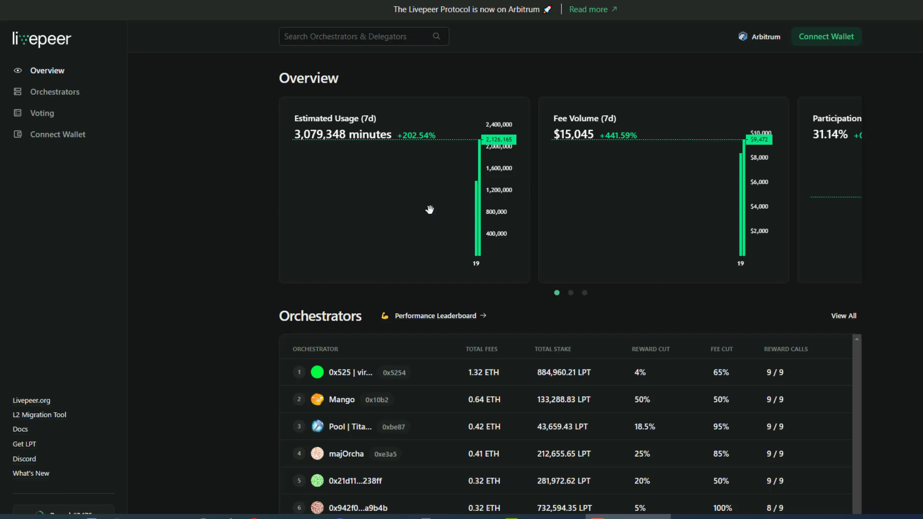
{"action": "mouse_move", "coordinate": [245, 201]}
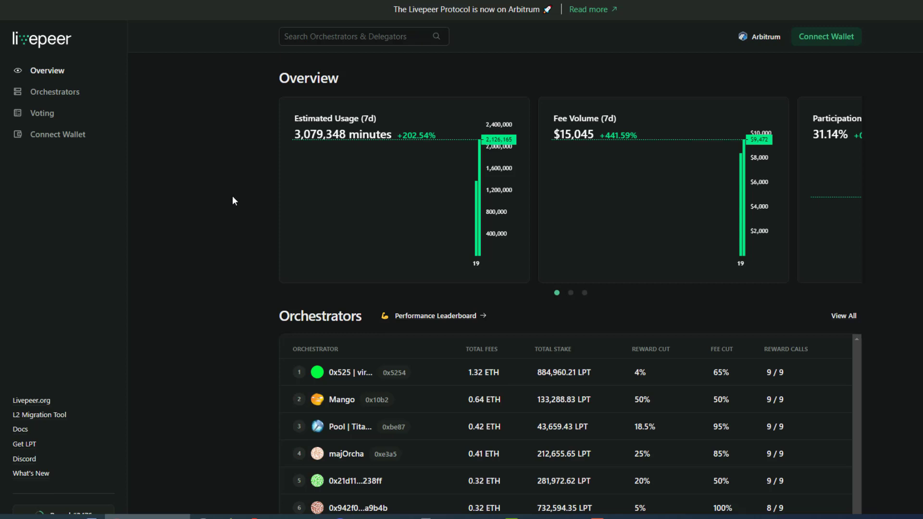
{"action": "mouse_move", "coordinate": [206, 119]}
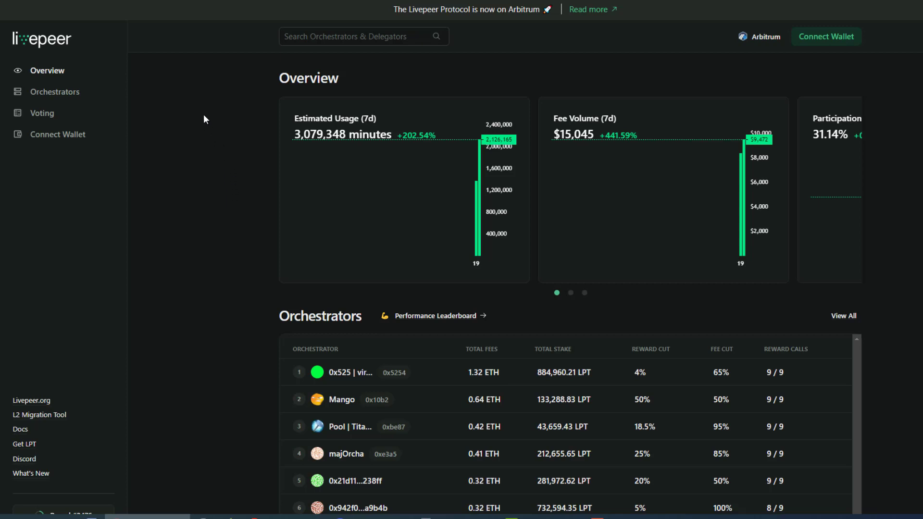
{"action": "mouse_move", "coordinate": [58, 134]}
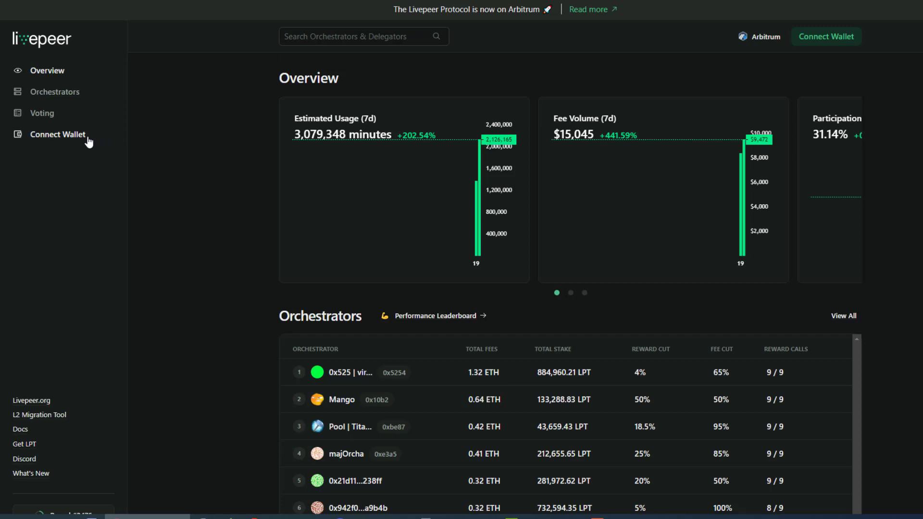
Connect the wallet and read the banner offering to claim 500 LPT stake and fees on Arbitrum.
{"action": "scroll", "scroll_direction": "down", "scroll_amount": 3}
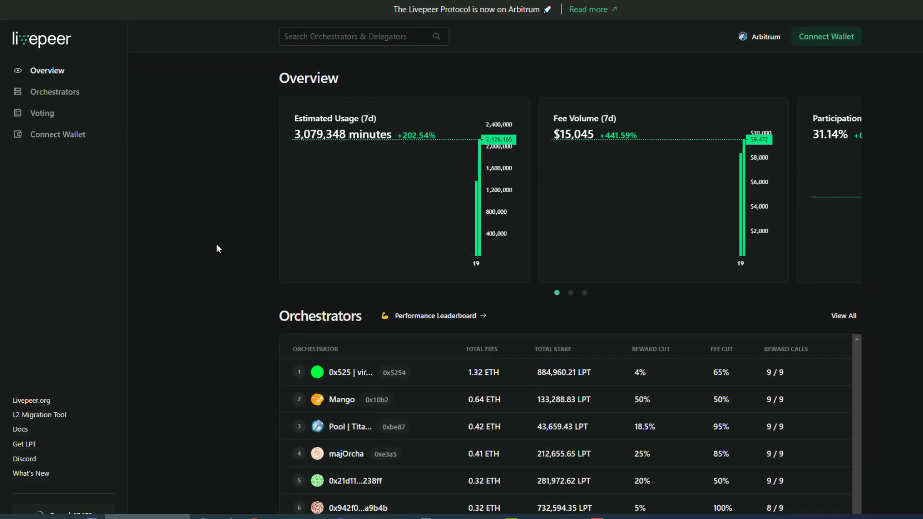
{"action": "mouse_move", "coordinate": [222, 147]}
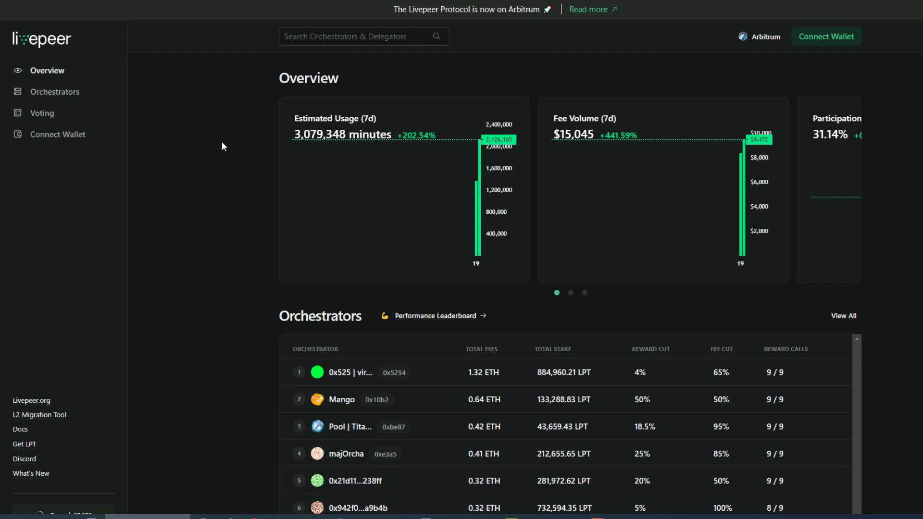
{"action": "left_click", "coordinate": [825, 36]}
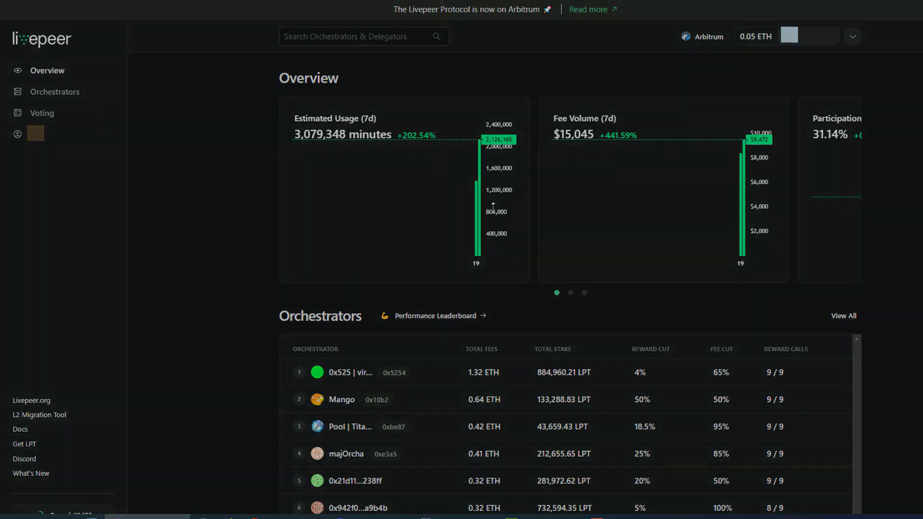
{"action": "left_click", "coordinate": [851, 36]}
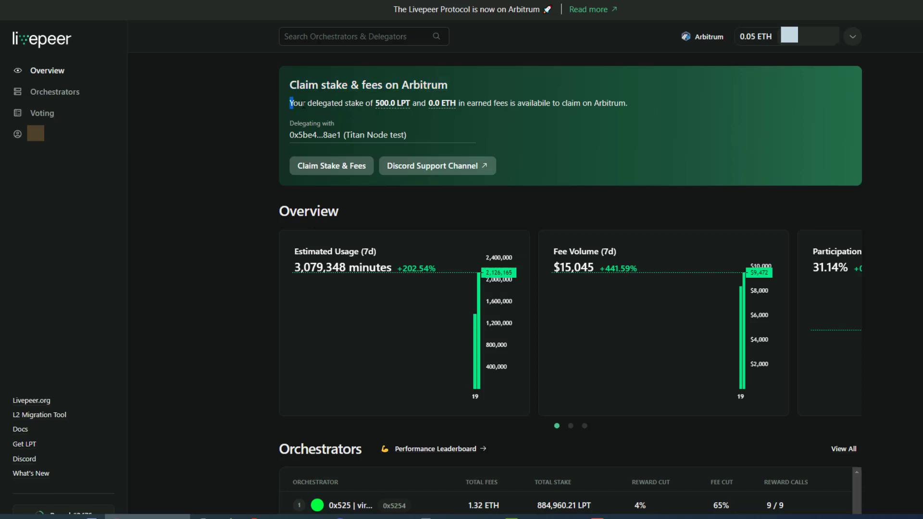
{"action": "left_click_drag", "start_coordinate": [289, 103], "coordinate": [455, 103]}
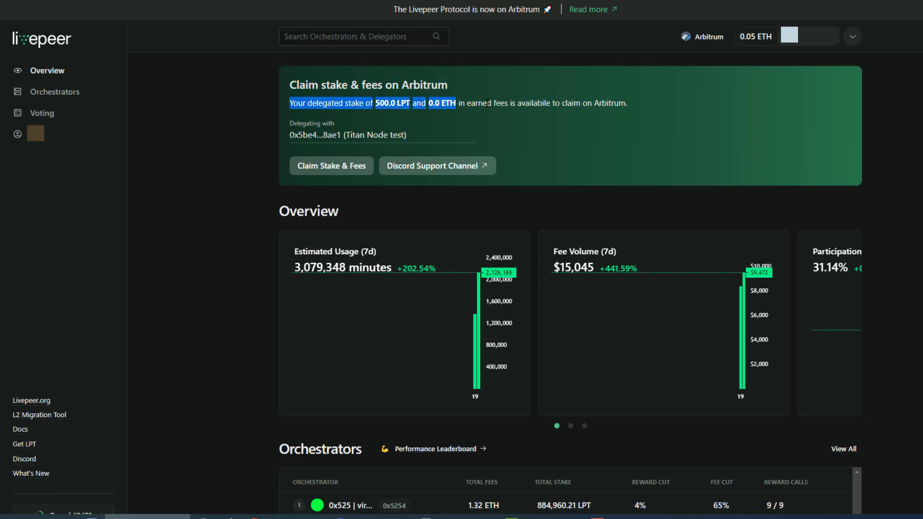
{"action": "left_click_drag", "start_coordinate": [289, 103], "coordinate": [627, 103]}
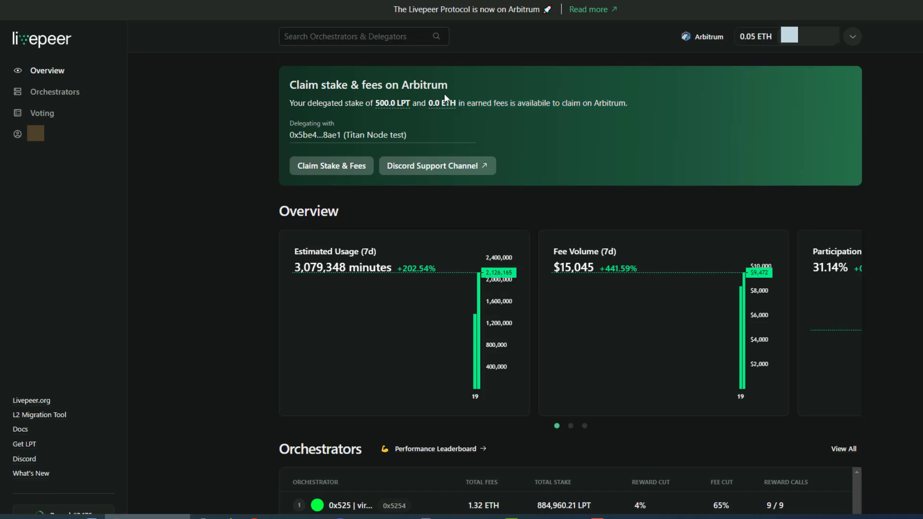
Claim the stake and fees on Arbitrum, waiting through proof generation and confirming the transaction.
{"action": "left_click", "coordinate": [330, 165]}
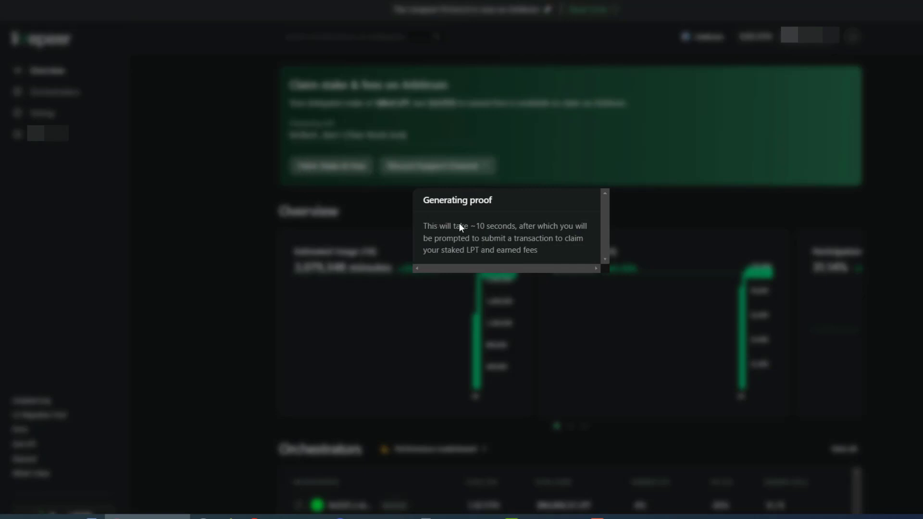
{"action": "mouse_move", "coordinate": [636, 261]}
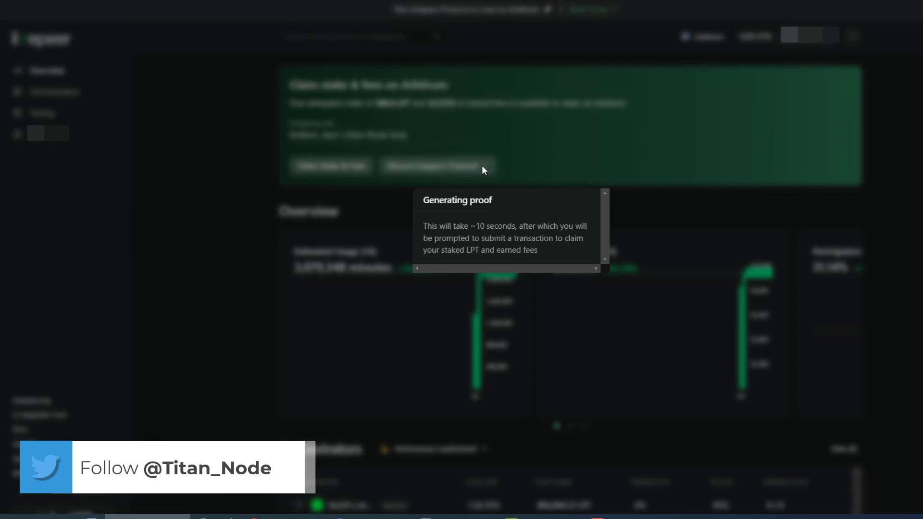
{"action": "mouse_move", "coordinate": [485, 169]}
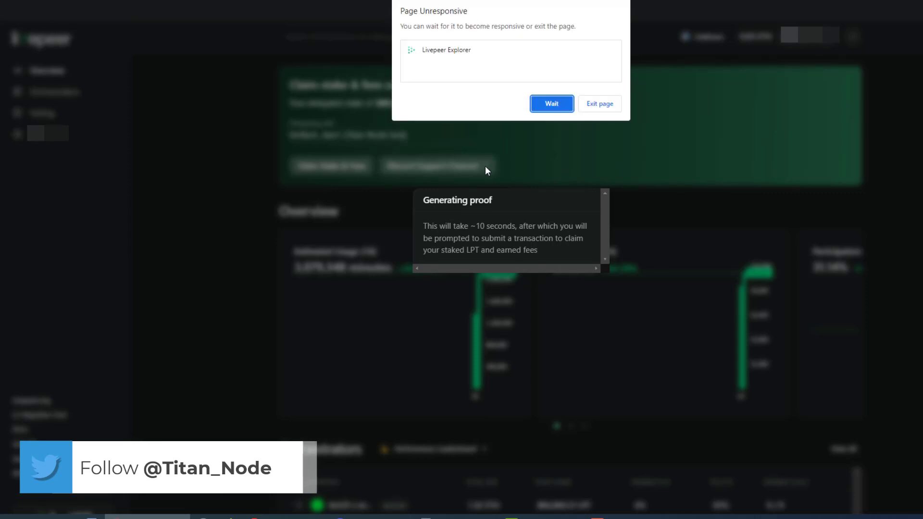
{"action": "left_click", "coordinate": [550, 103]}
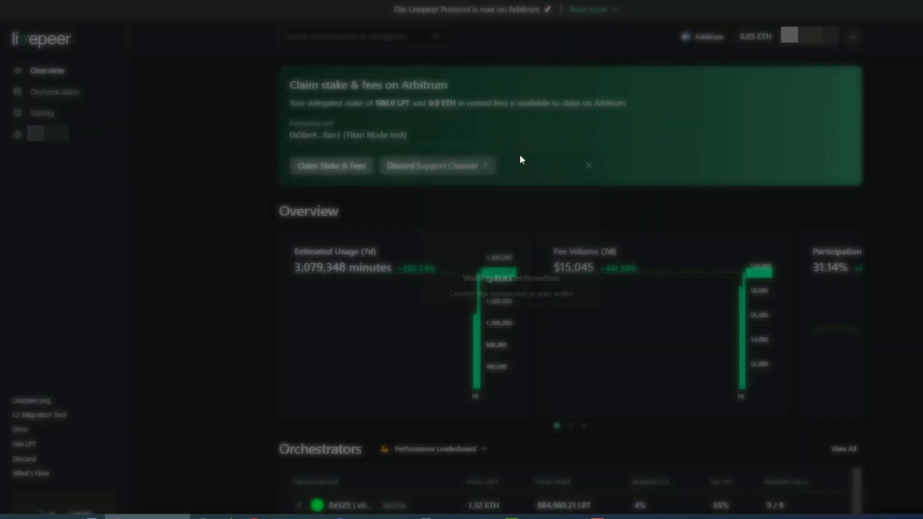
{"action": "left_click", "coordinate": [331, 165]}
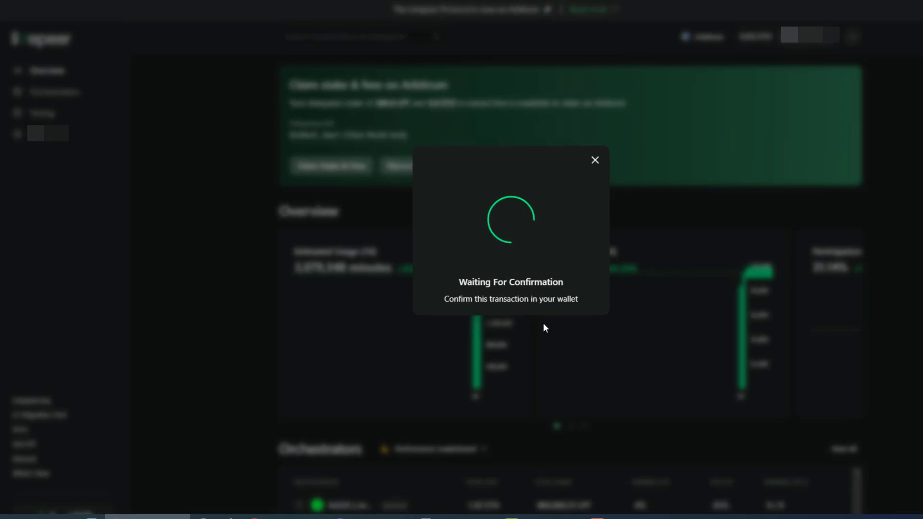
{"action": "mouse_move", "coordinate": [541, 312]}
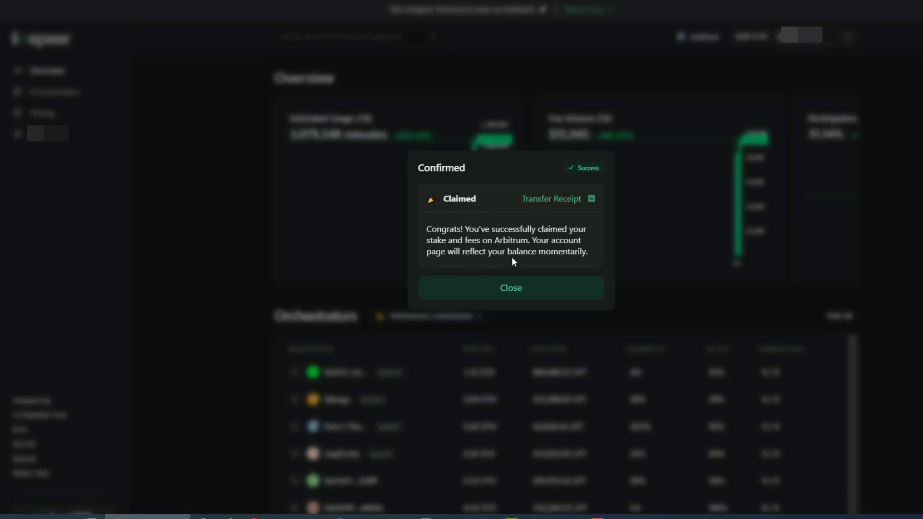
Dismiss the claim success, then prepare to undelegate the full ~501 LPT from Titan Node test.
{"action": "left_click", "coordinate": [511, 288]}
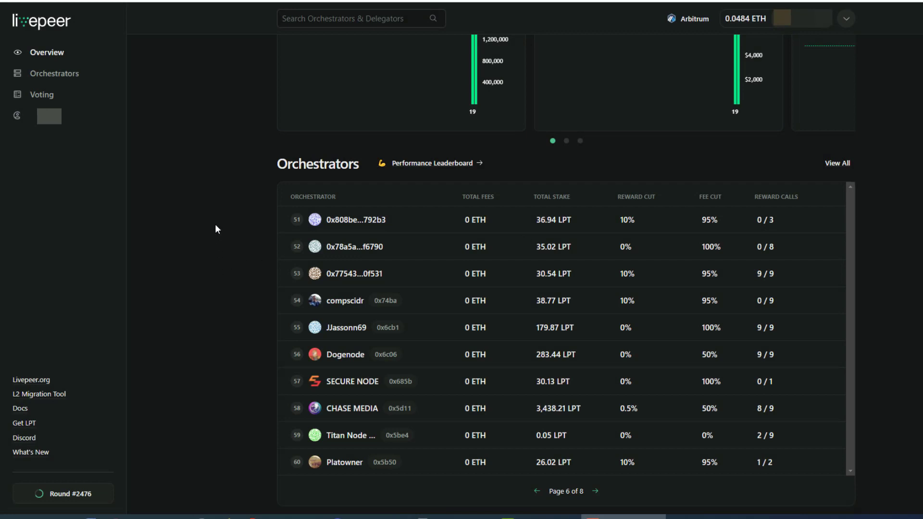
{"action": "mouse_move", "coordinate": [227, 391]}
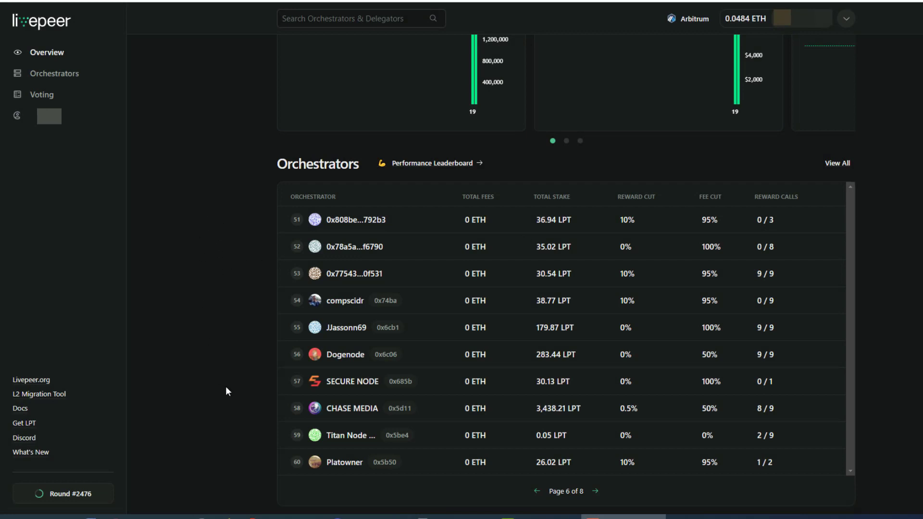
{"action": "left_click", "coordinate": [350, 436]}
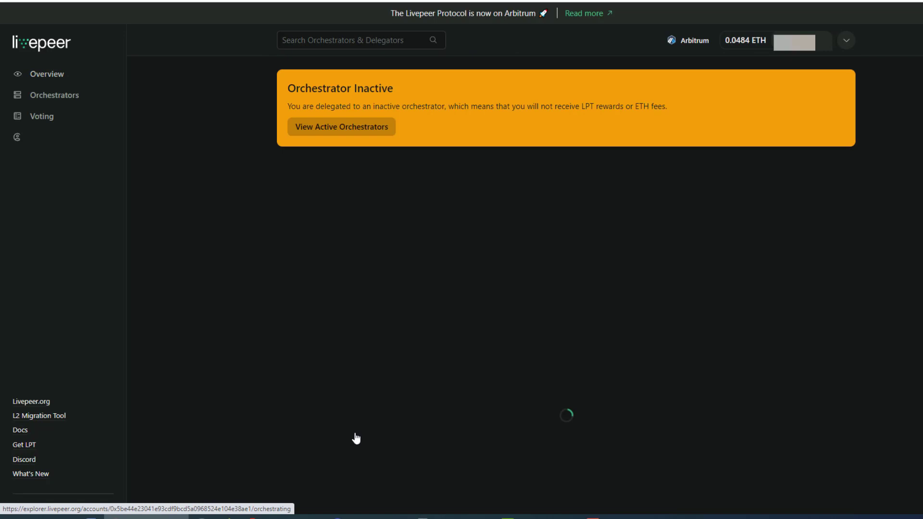
{"action": "mouse_move", "coordinate": [166, 214]}
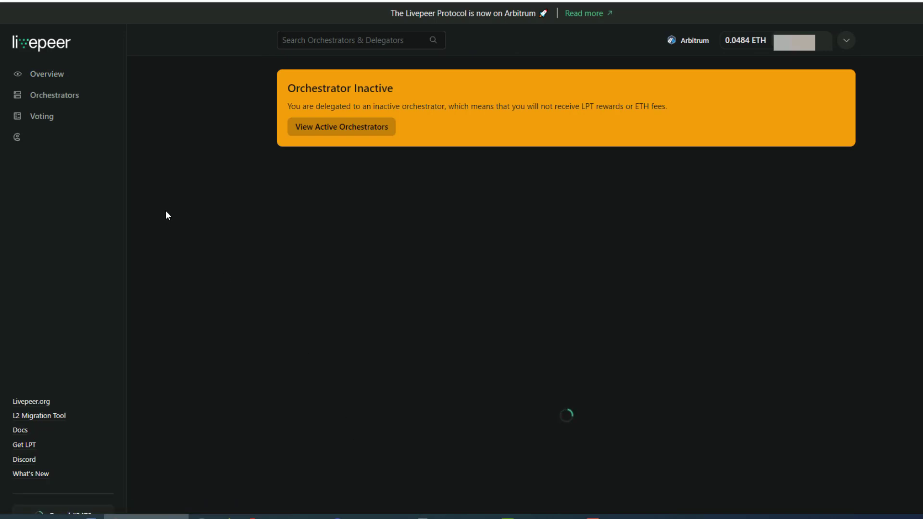
{"action": "mouse_move", "coordinate": [759, 22]}
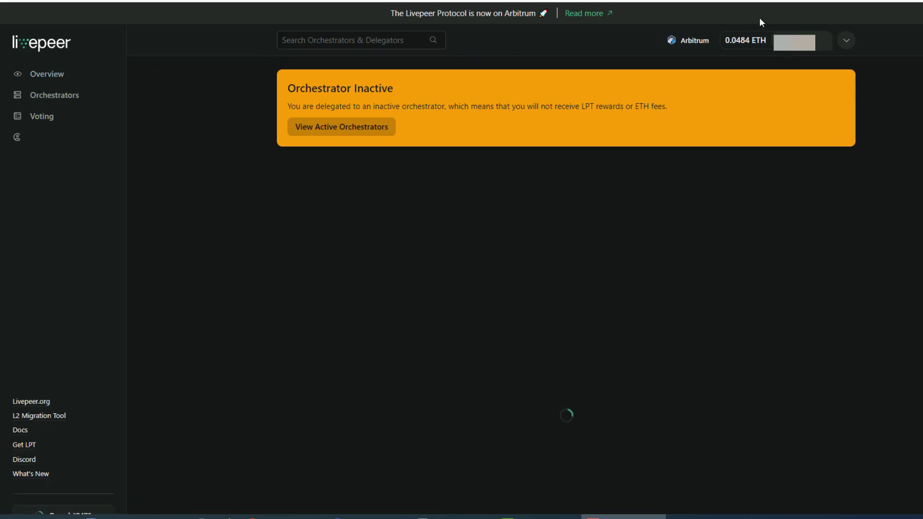
{"action": "mouse_move", "coordinate": [188, 164]}
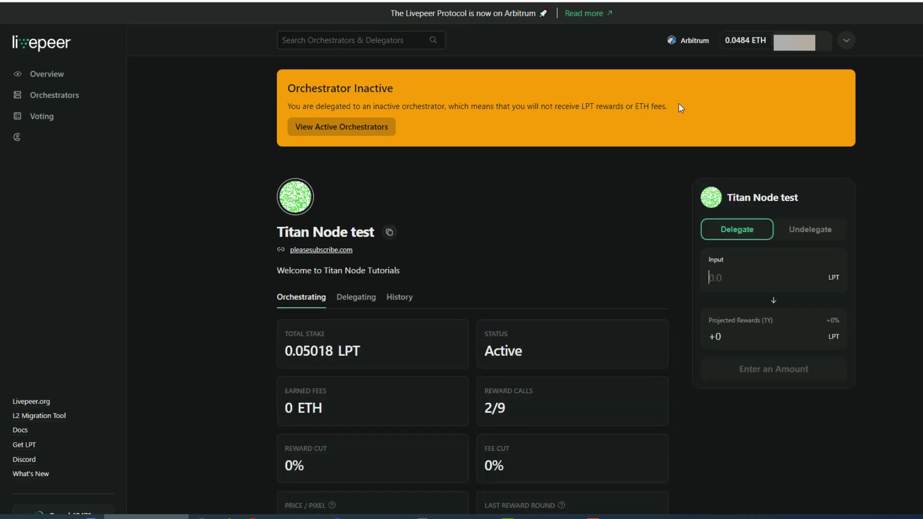
{"action": "double_click", "coordinate": [503, 351]}
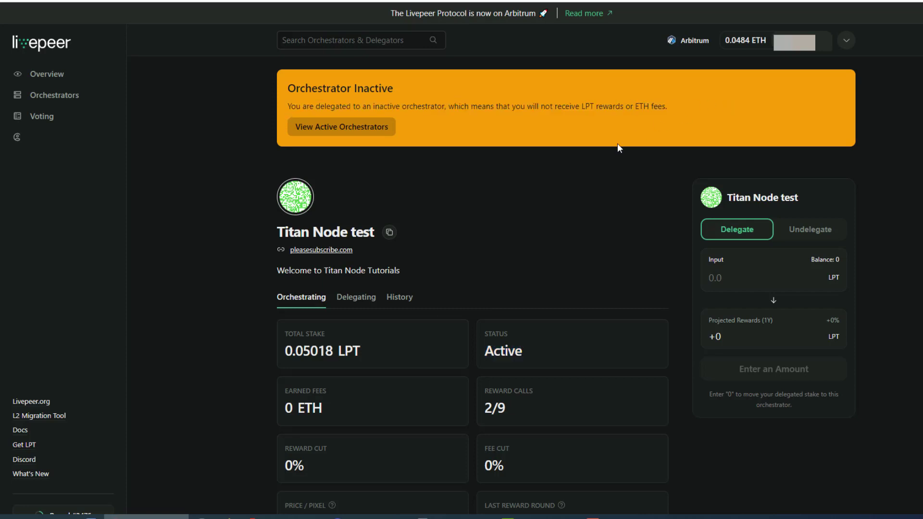
{"action": "mouse_move", "coordinate": [588, 224]}
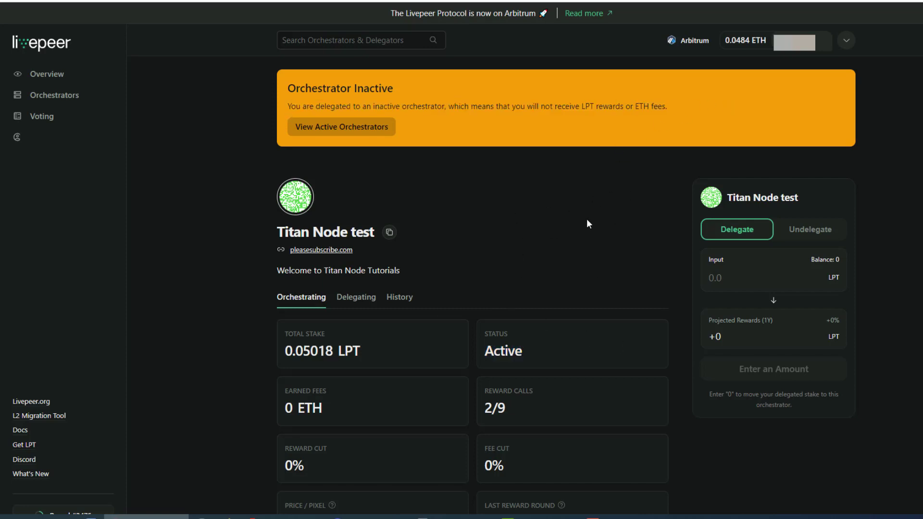
{"action": "left_click", "coordinate": [809, 229]}
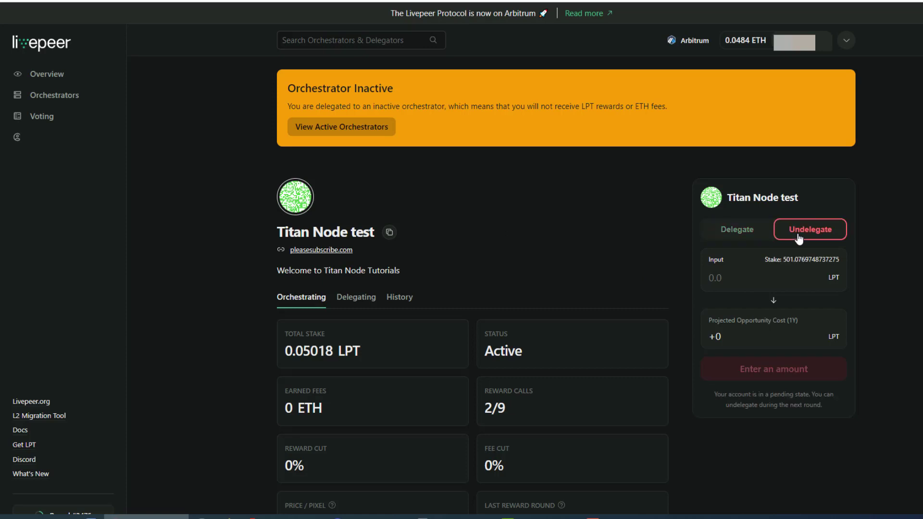
{"action": "mouse_move", "coordinate": [789, 264]}
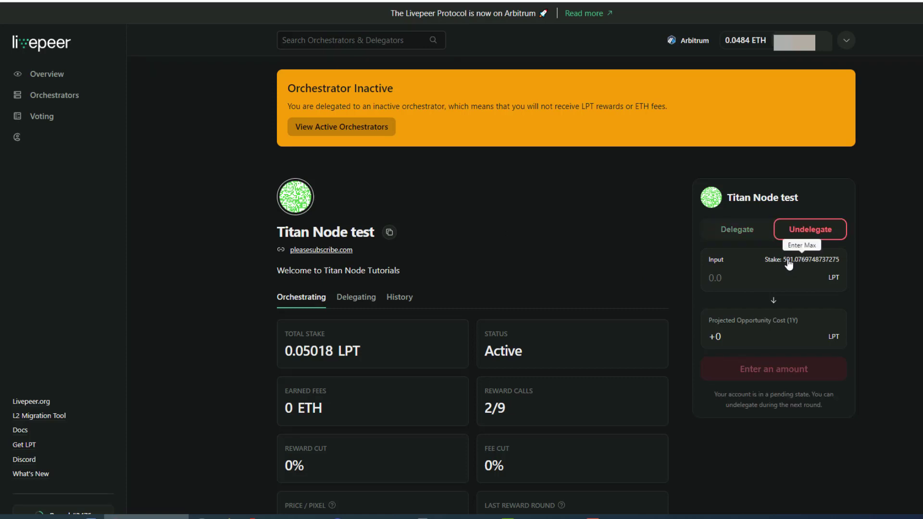
{"action": "left_click", "coordinate": [800, 245]}
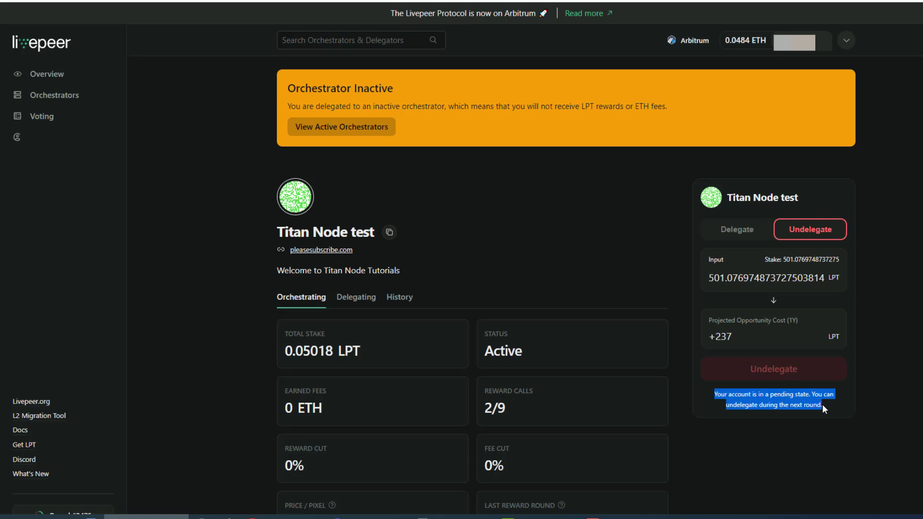
{"action": "mouse_move", "coordinate": [636, 274]}
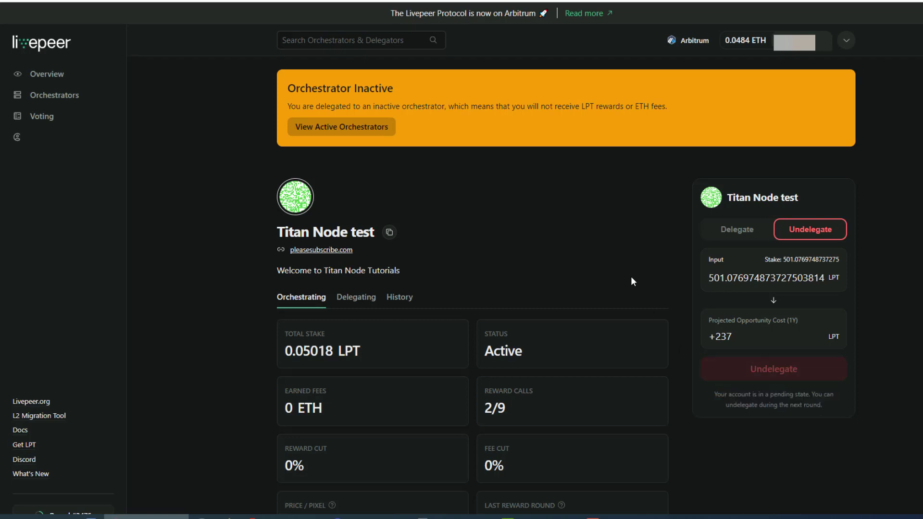
{"action": "mouse_move", "coordinate": [754, 321]}
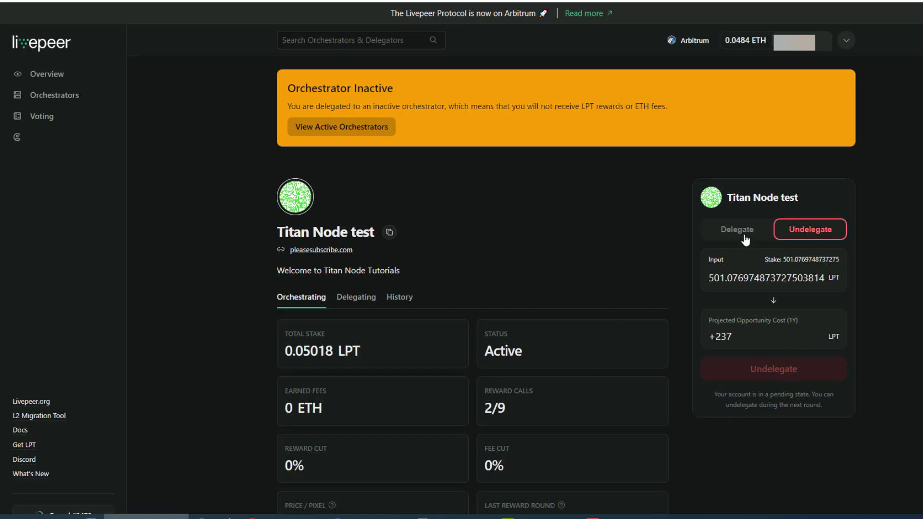
From the orchestrators list, enter 0 to delegate stake to the Pool | Titan Node orchestrator.
{"action": "left_click", "coordinate": [736, 229]}
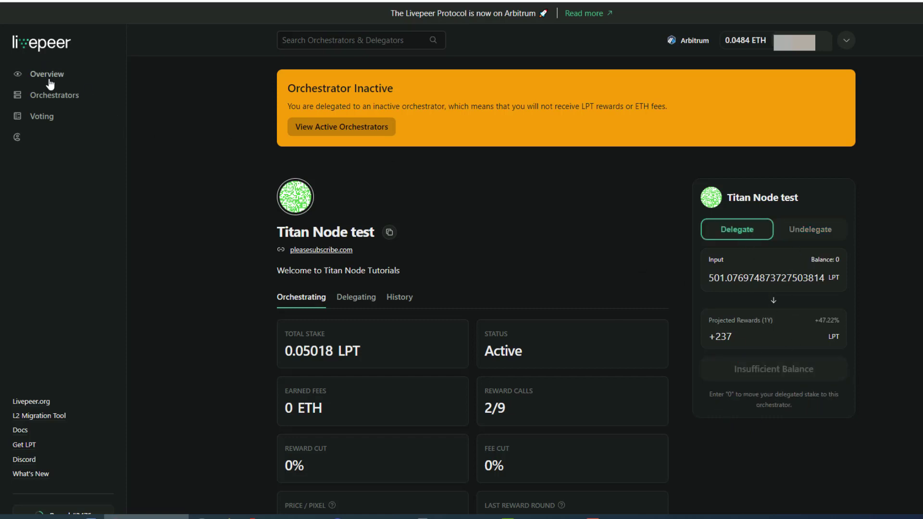
{"action": "left_click", "coordinate": [56, 95]}
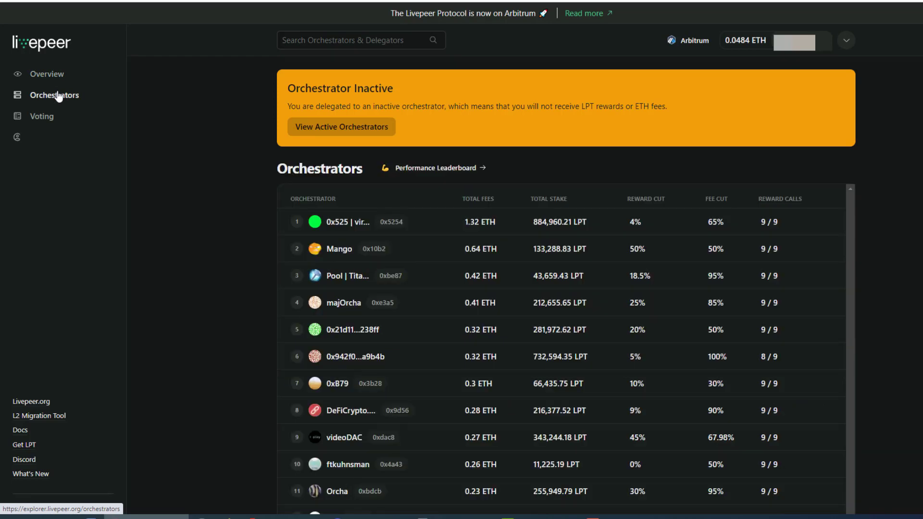
{"action": "mouse_move", "coordinate": [344, 271]}
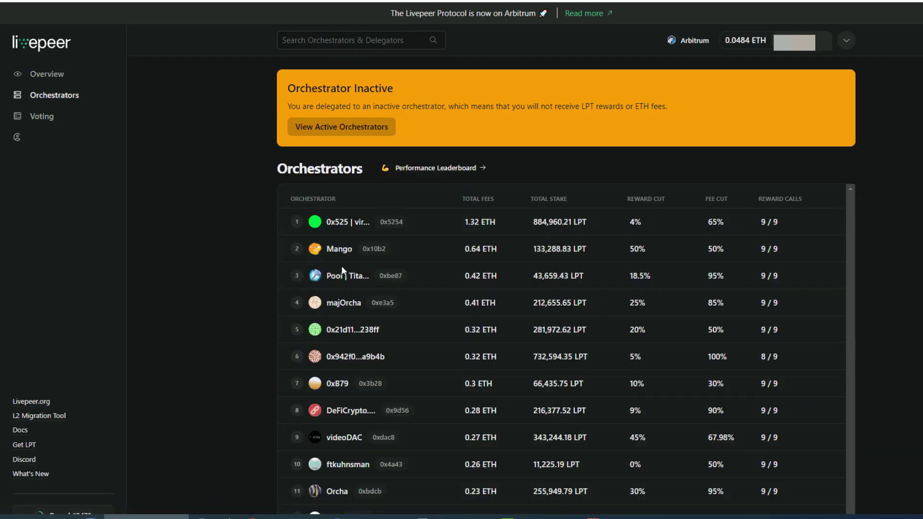
{"action": "mouse_move", "coordinate": [339, 276]}
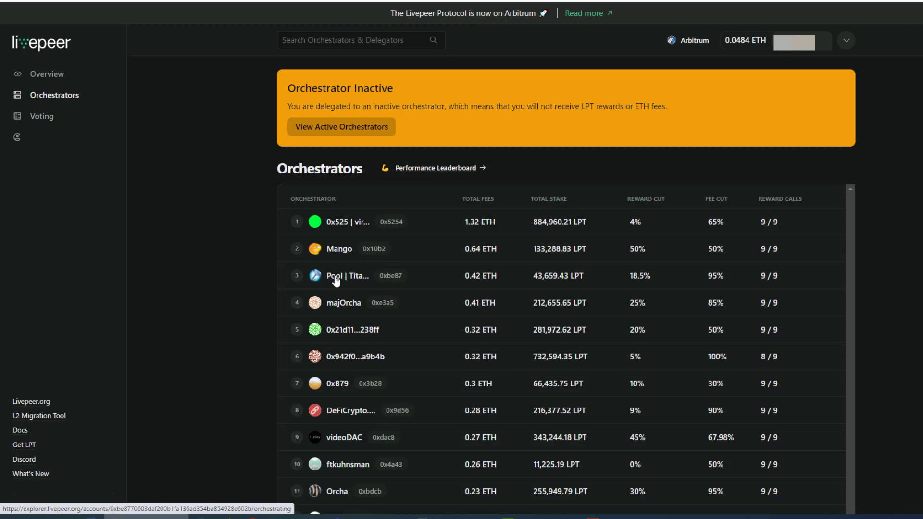
{"action": "left_click", "coordinate": [347, 276]}
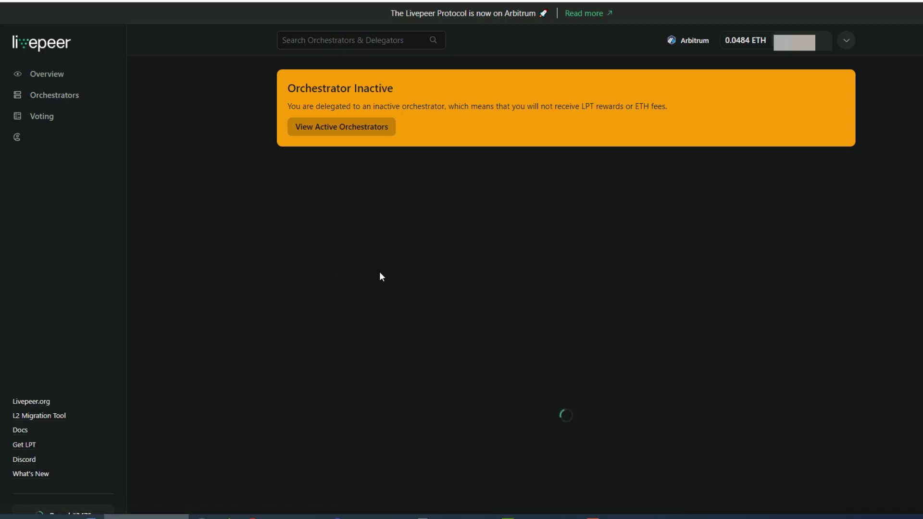
{"action": "mouse_move", "coordinate": [381, 272]}
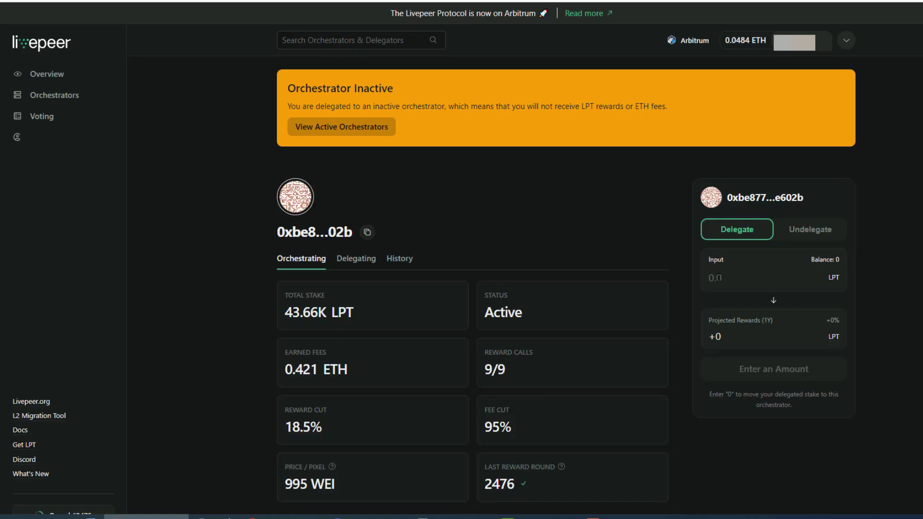
{"action": "type", "text": "0"}
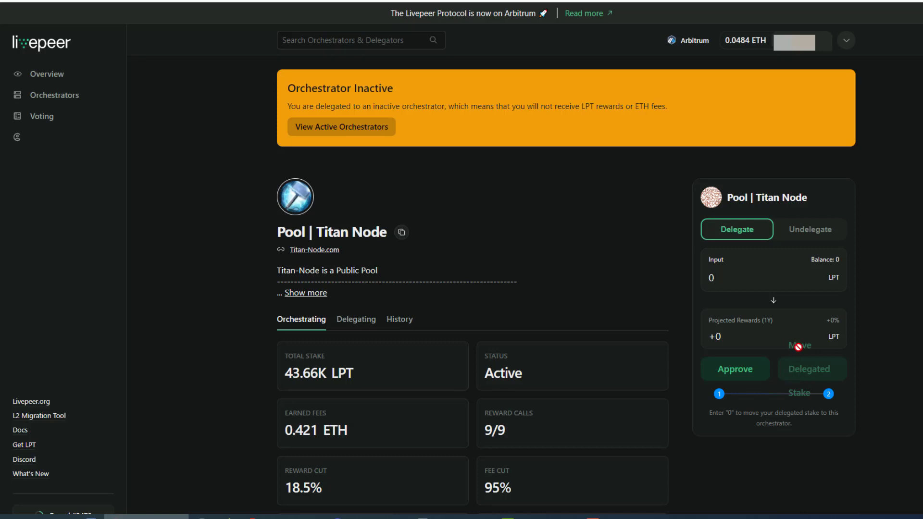
{"action": "mouse_move", "coordinate": [799, 383]}
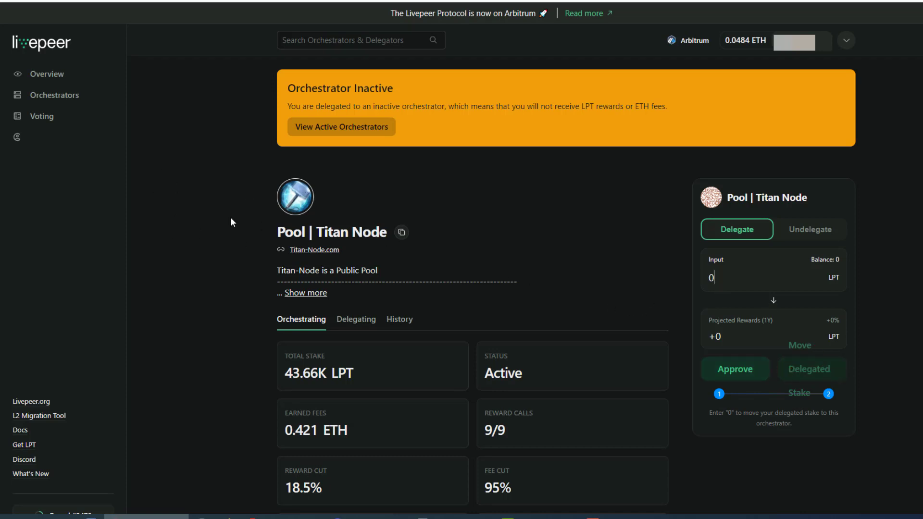
{"action": "mouse_move", "coordinate": [582, 216]}
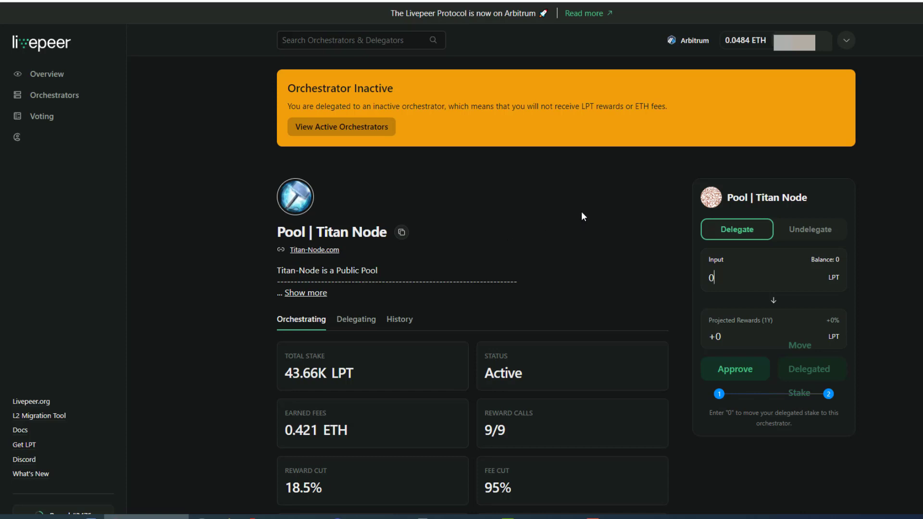
{"action": "mouse_move", "coordinate": [449, 201]}
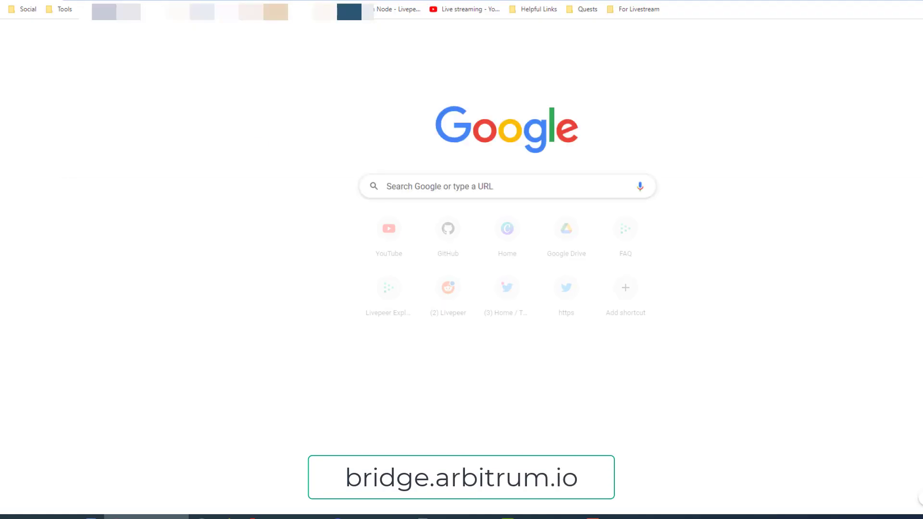
Start a new Chrome tab to navigate to the Arbitrum bridge site.
{"action": "left_click", "coordinate": [64, 8]}
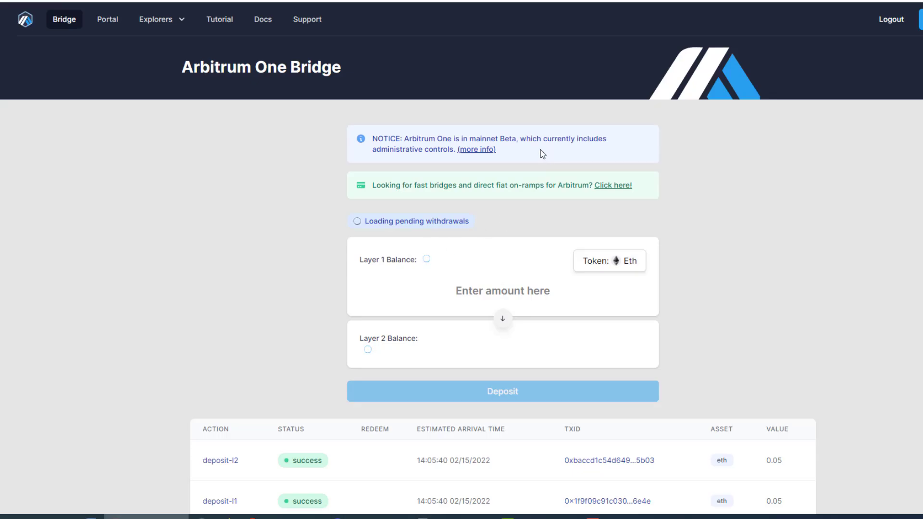
{"action": "mouse_move", "coordinate": [310, 229]}
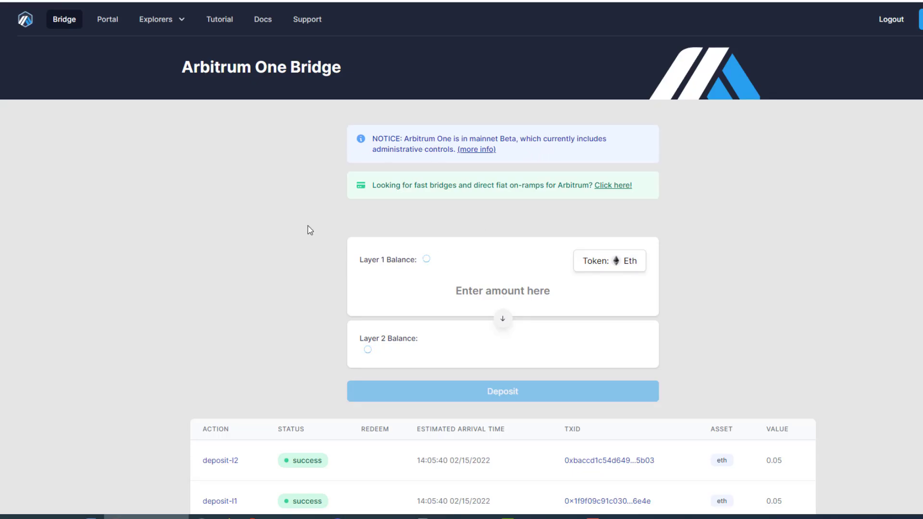
{"action": "mouse_move", "coordinate": [365, 268]}
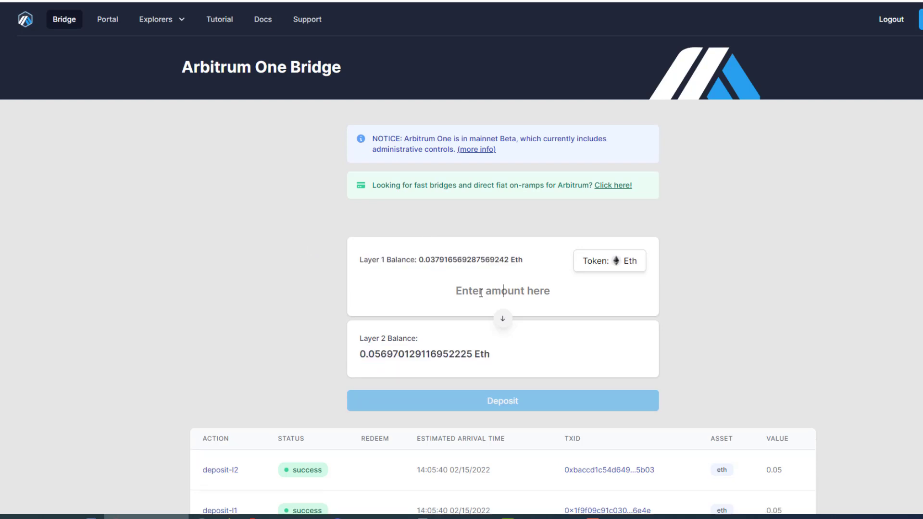
Enter a 0.01 ETH deposit from Layer 1 to Layer 2, replacing the initial 0.5.
{"action": "type", "text": "0.5"}
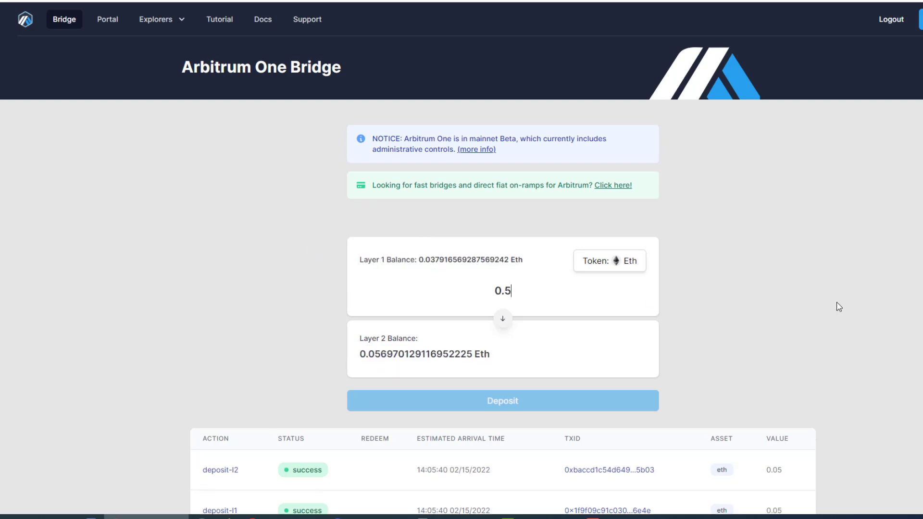
{"action": "double_click", "coordinate": [507, 292]}
{"action": "type", "text": "0.01"}
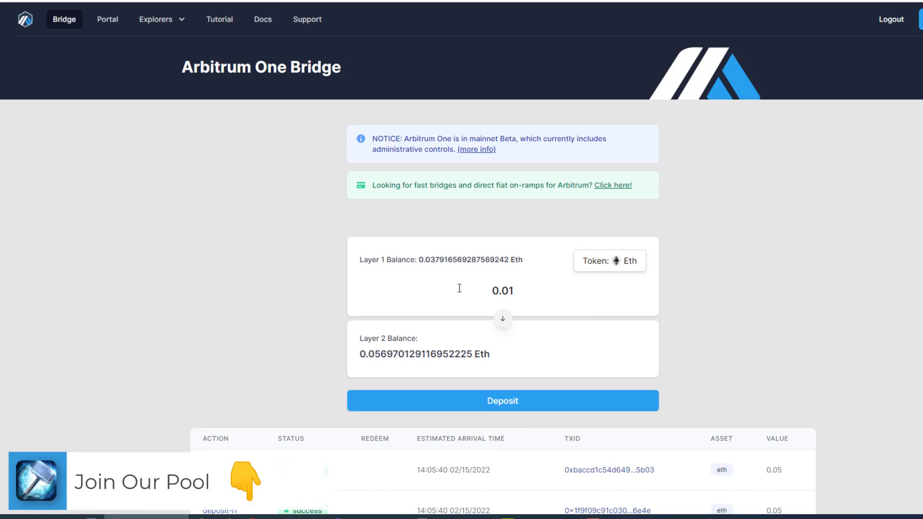
{"action": "mouse_move", "coordinate": [302, 295]}
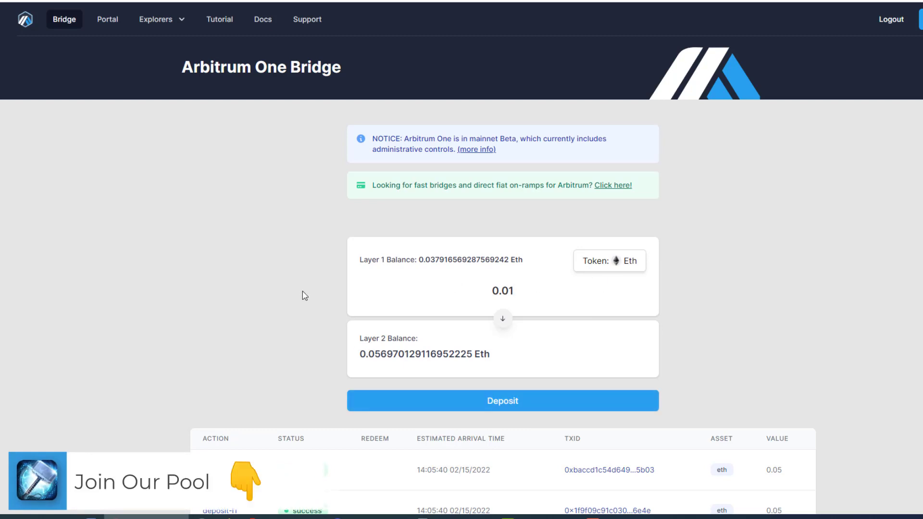
{"action": "scroll", "scroll_direction": "down", "scroll_amount": 3}
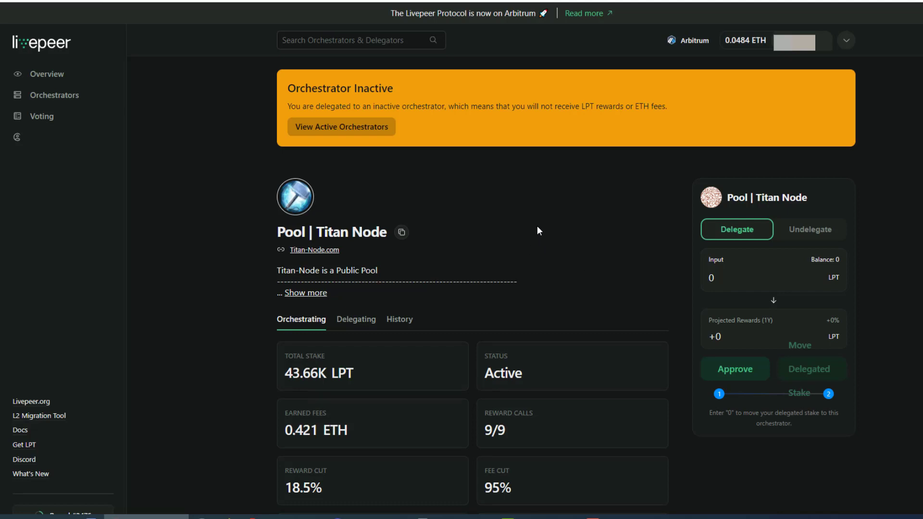
{"action": "mouse_move", "coordinate": [582, 275]}
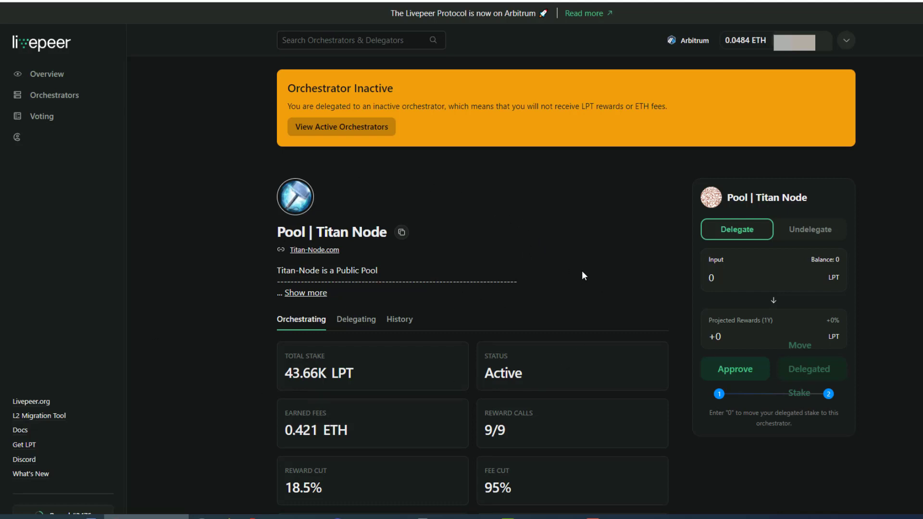